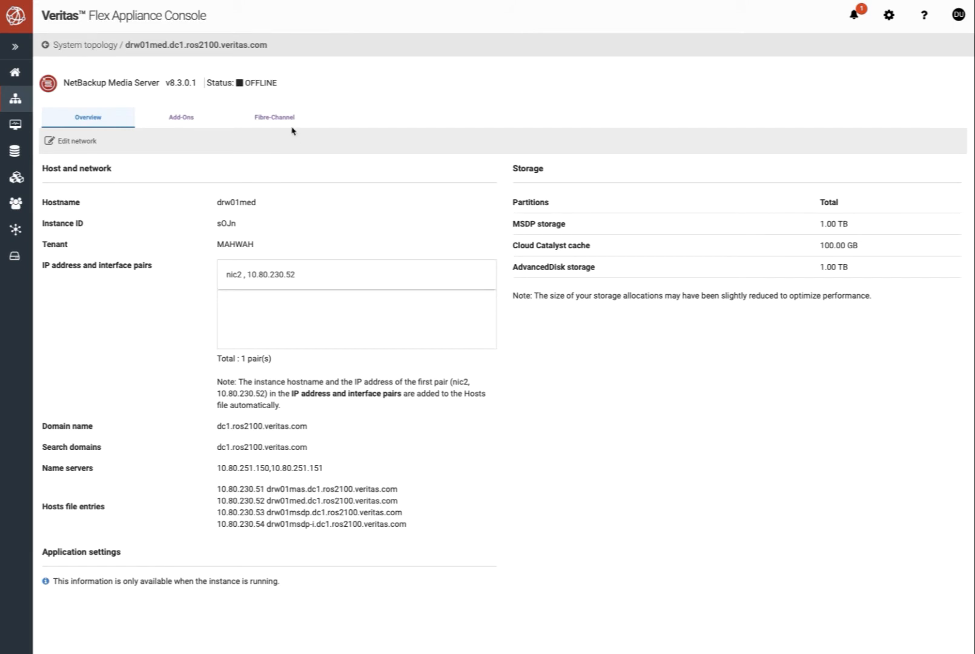
Step: Assign Fibre Channel Slot 5 Port 1 to drw01med for VMware SAN transport
click(273, 117)
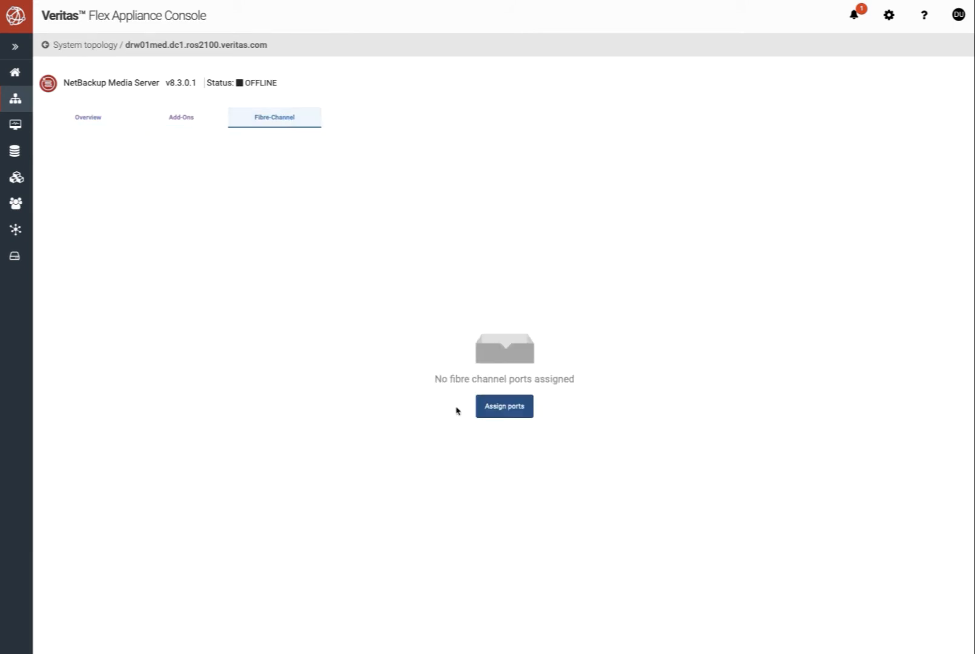
click(504, 405)
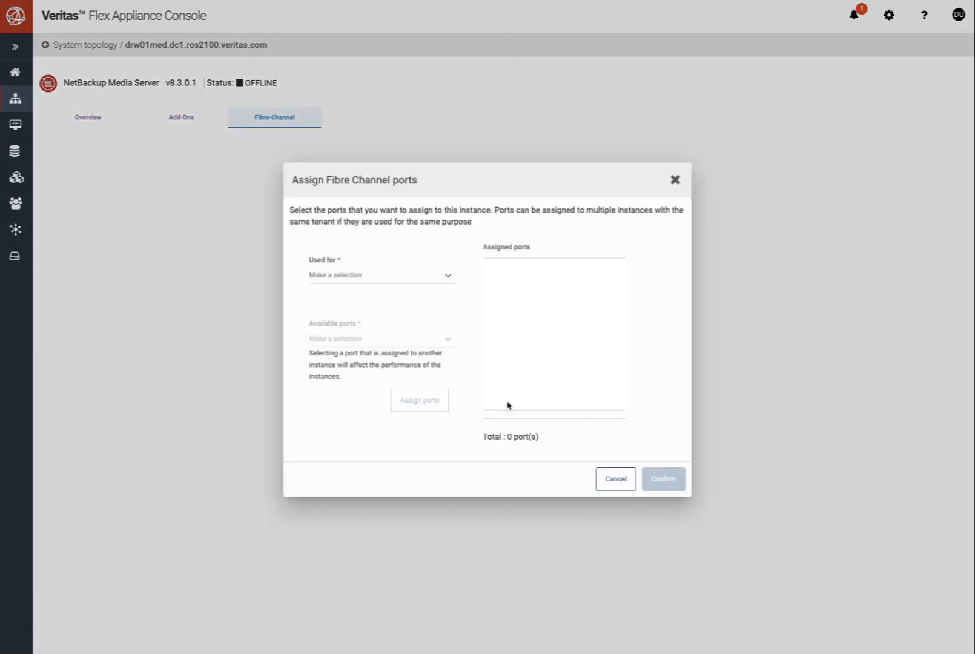
click(381, 275)
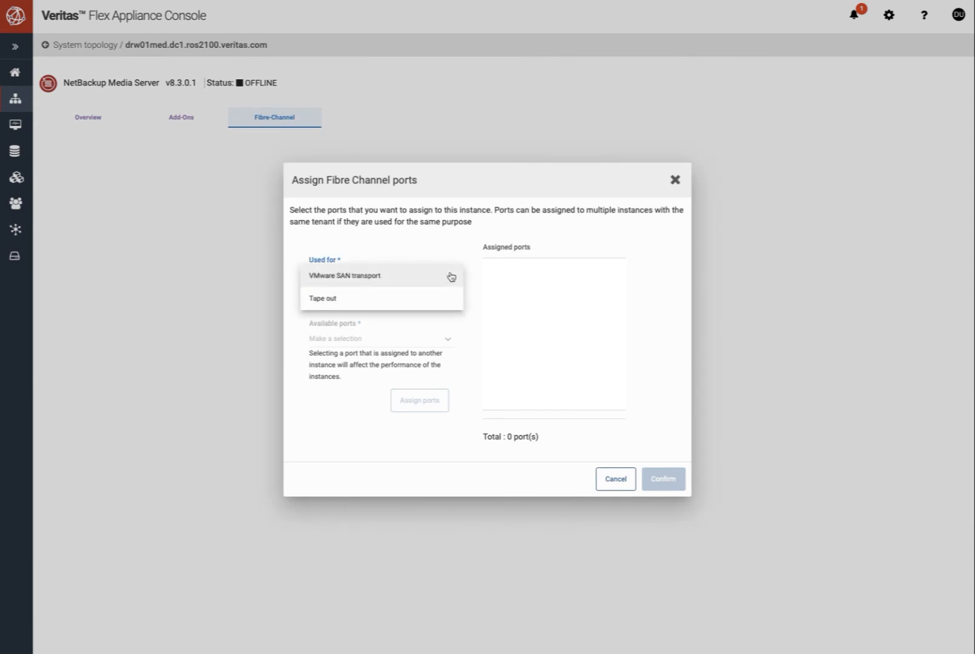
click(344, 275)
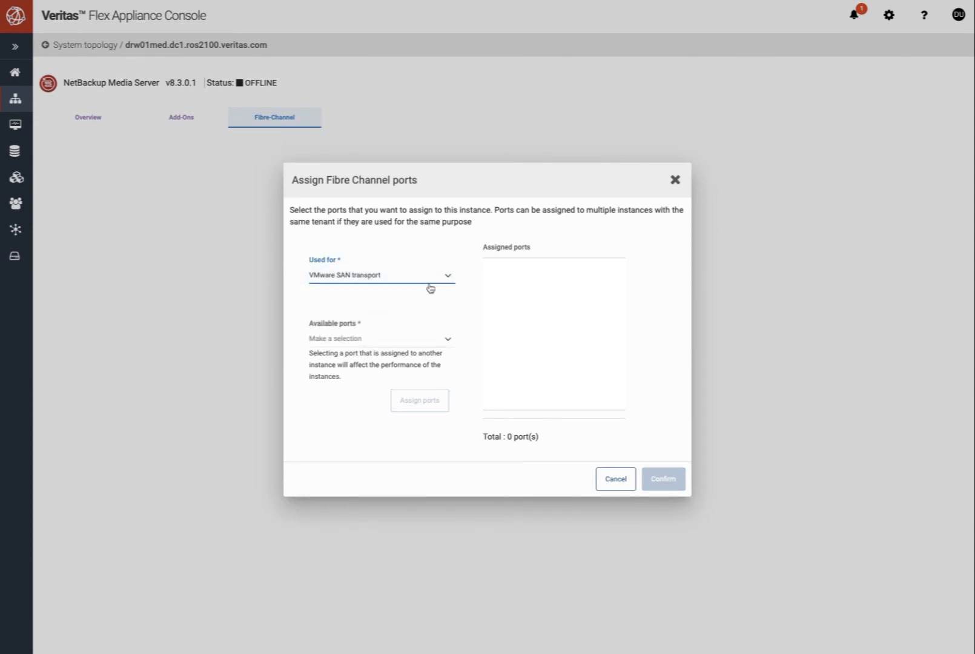
click(379, 339)
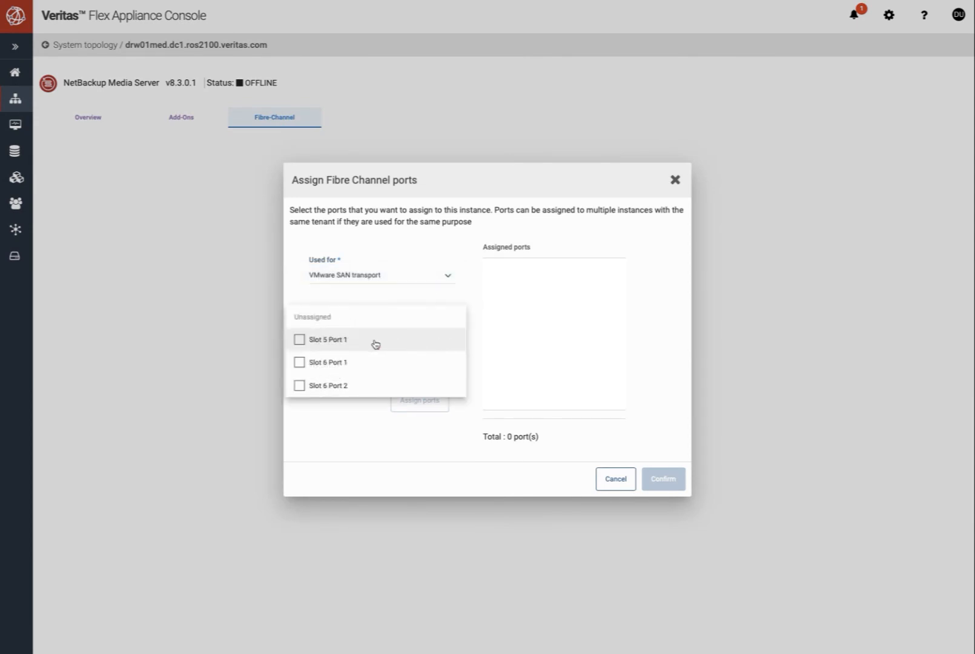
click(300, 340)
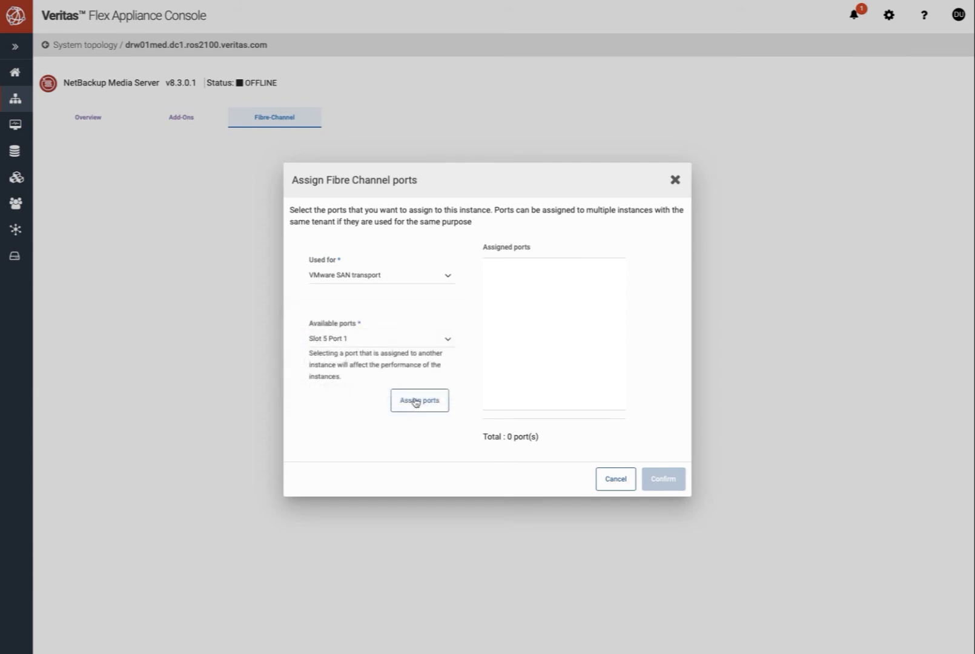
click(662, 478)
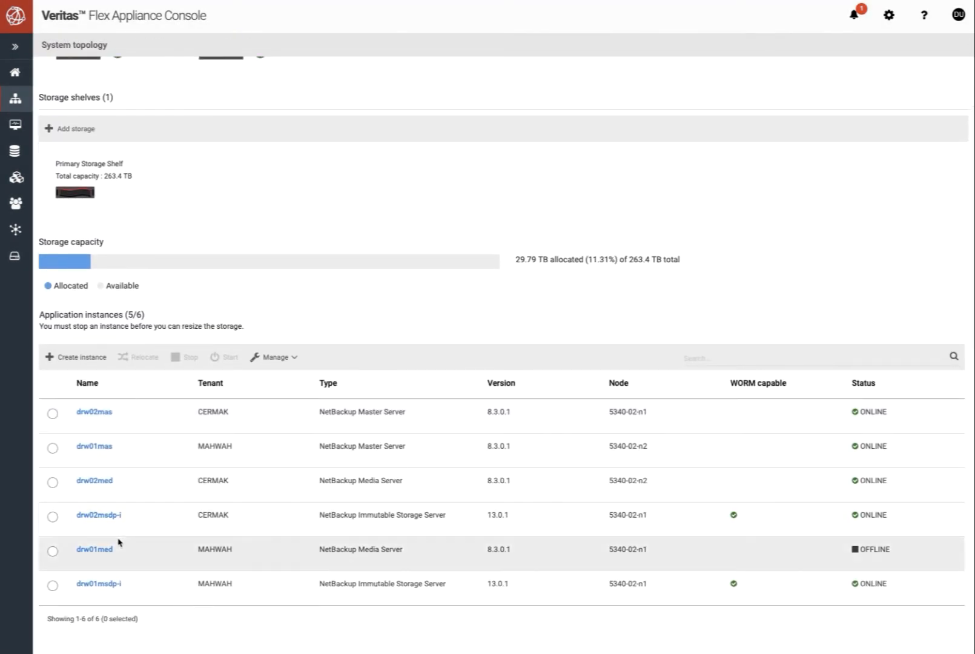
Step: Start the offline drw01med instance, then view drw02med's VMware SAN transport Fibre Channel port
click(52, 551)
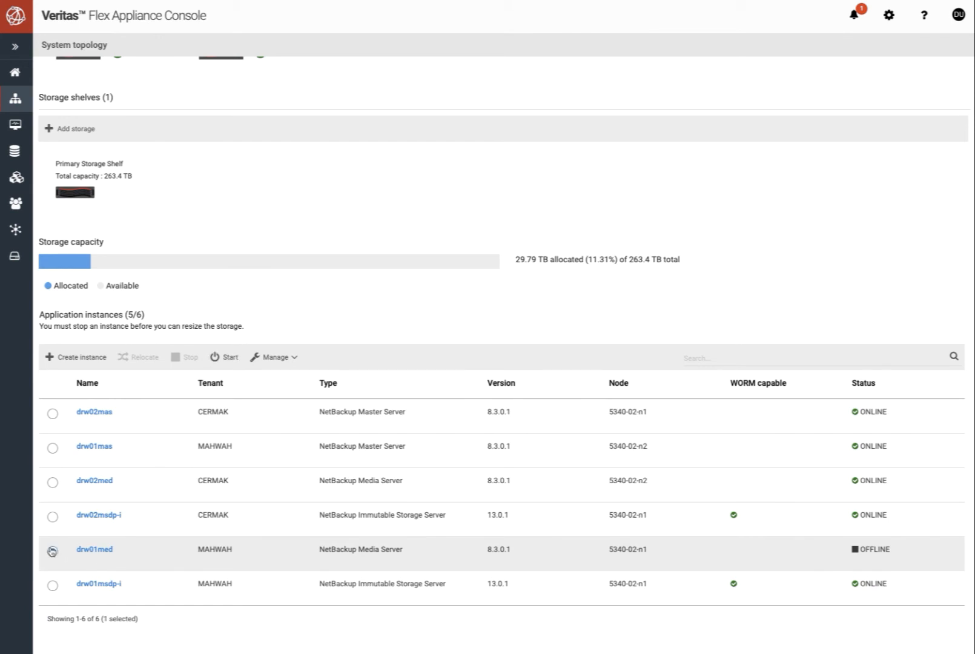
click(52, 550)
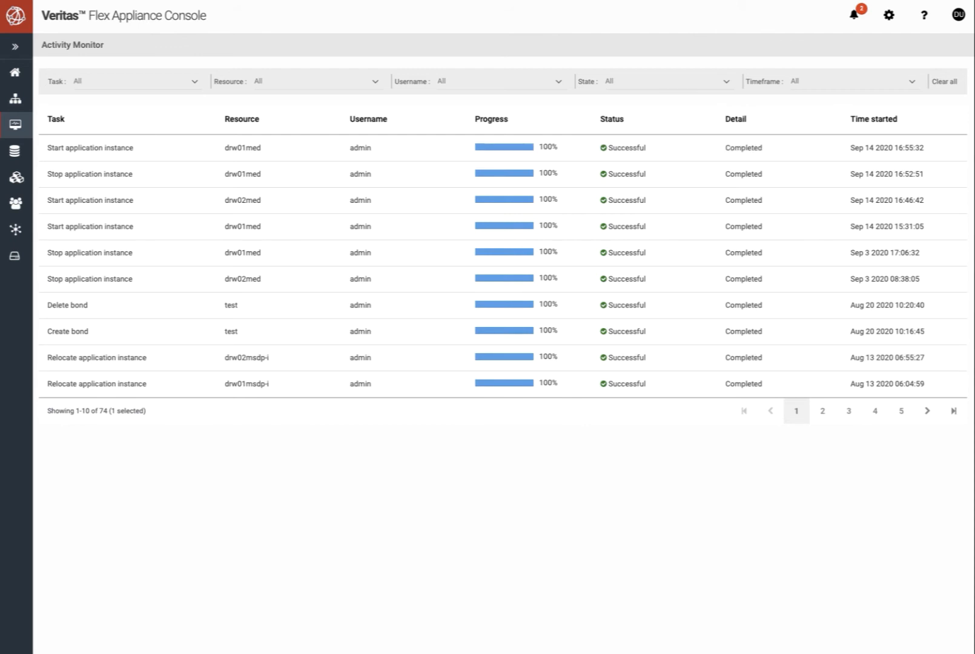
click(15, 98)
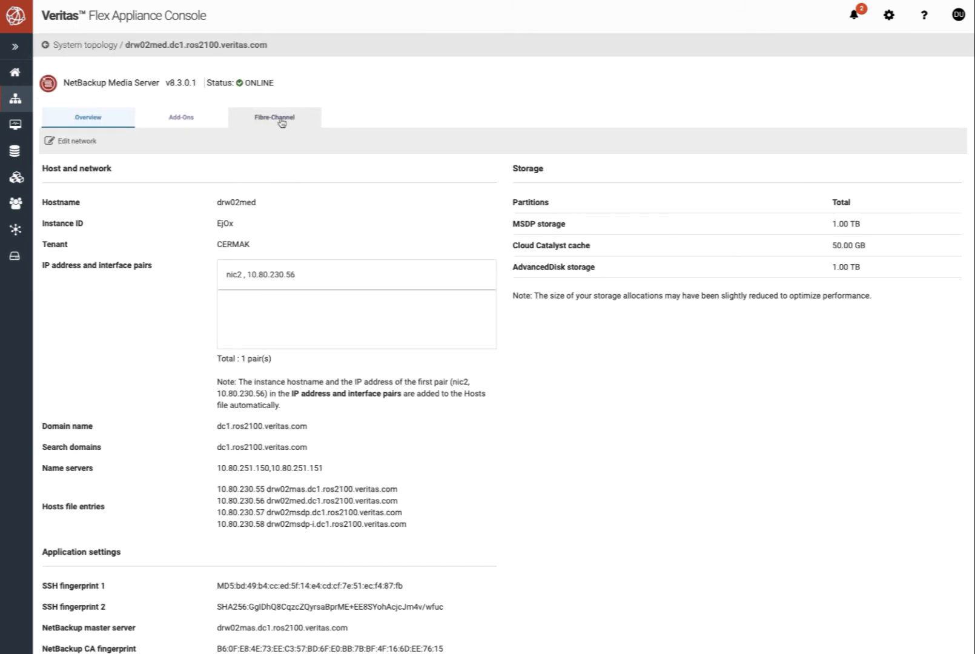
click(274, 117)
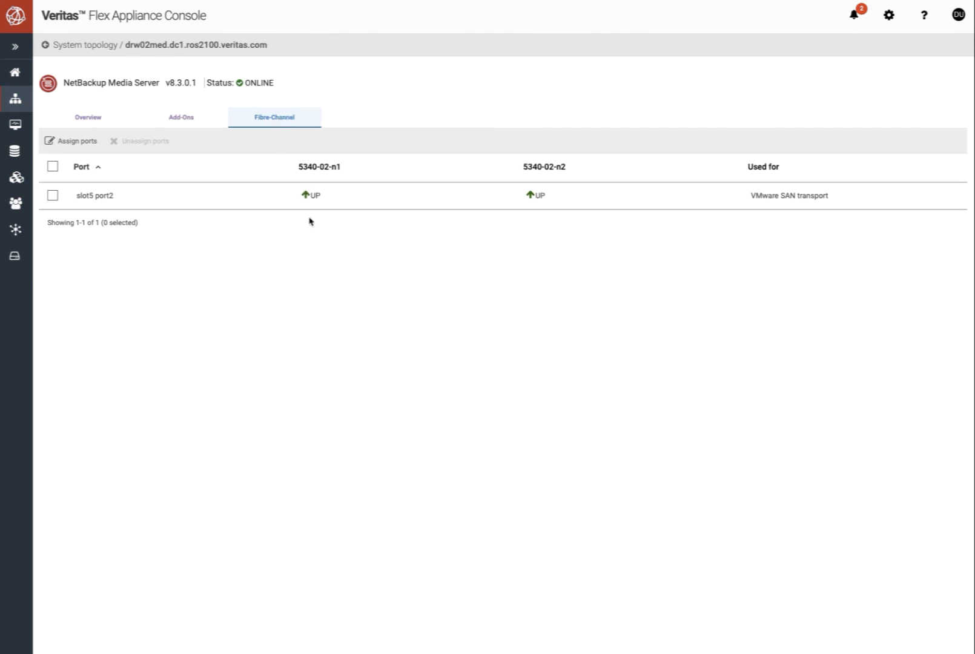
mouse_move(643, 216)
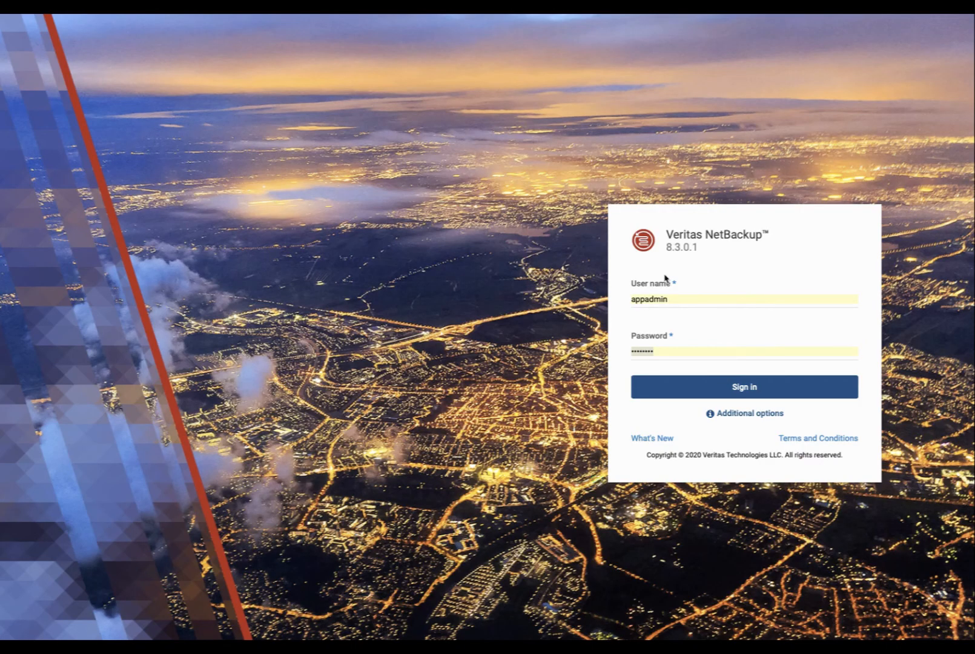
mouse_move(706, 369)
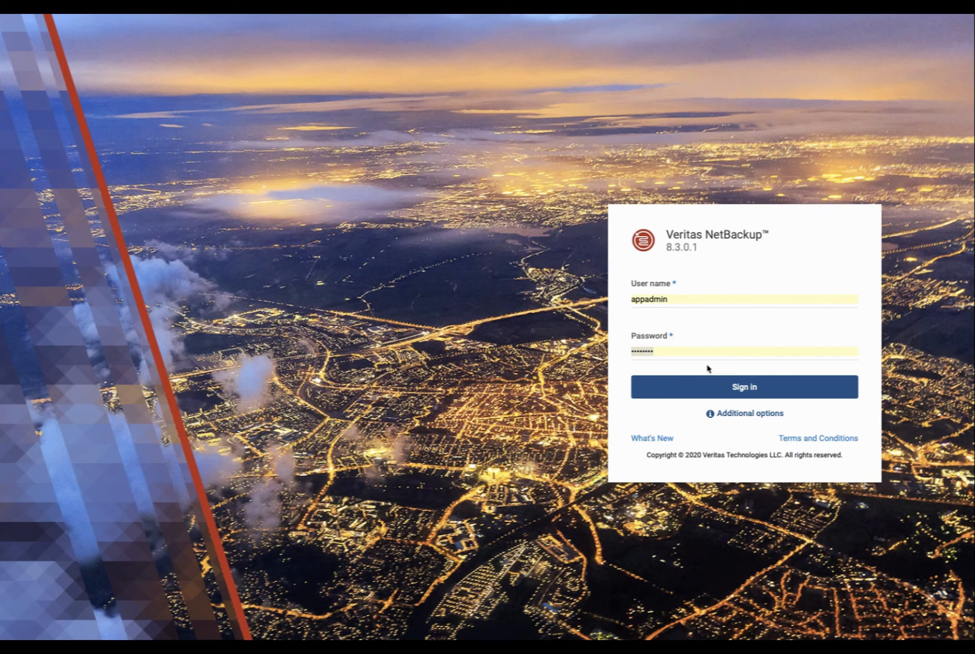
mouse_move(727, 393)
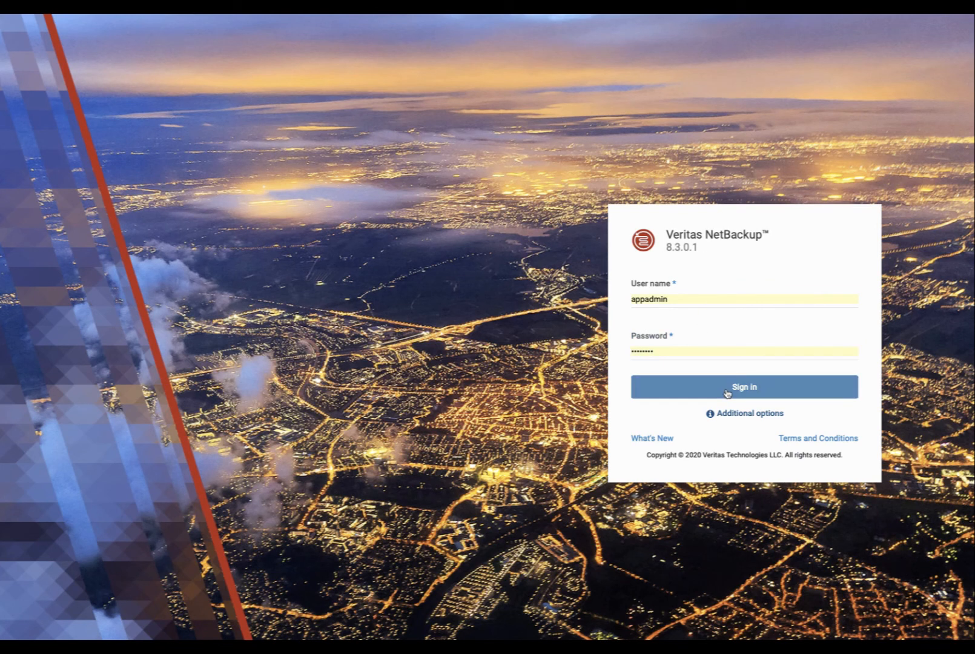
Step: Sign in to NetBackup as appadmin, landing on the VMware servers list
click(743, 386)
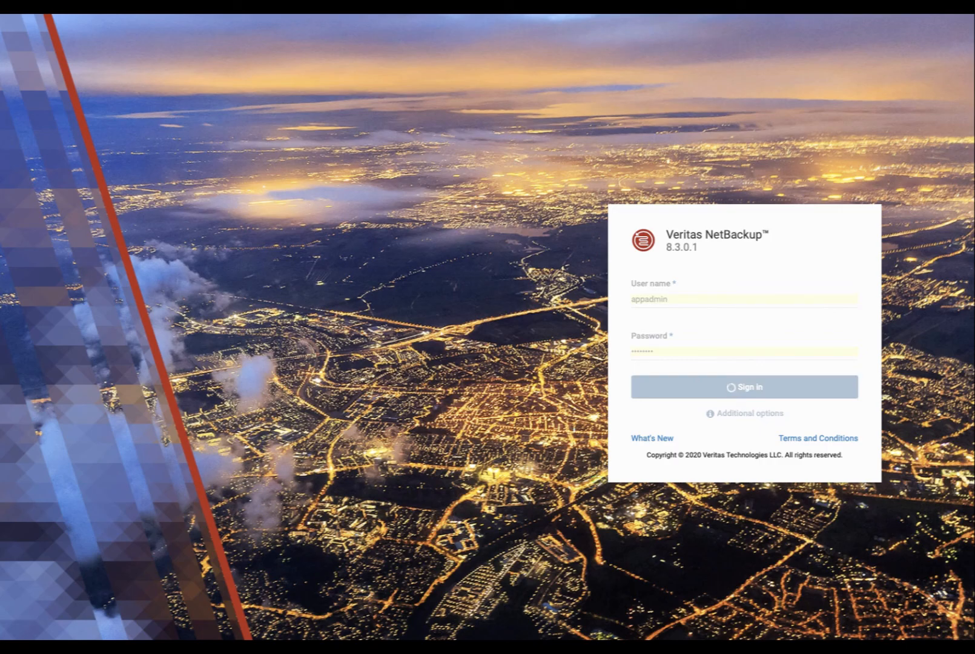
click(743, 386)
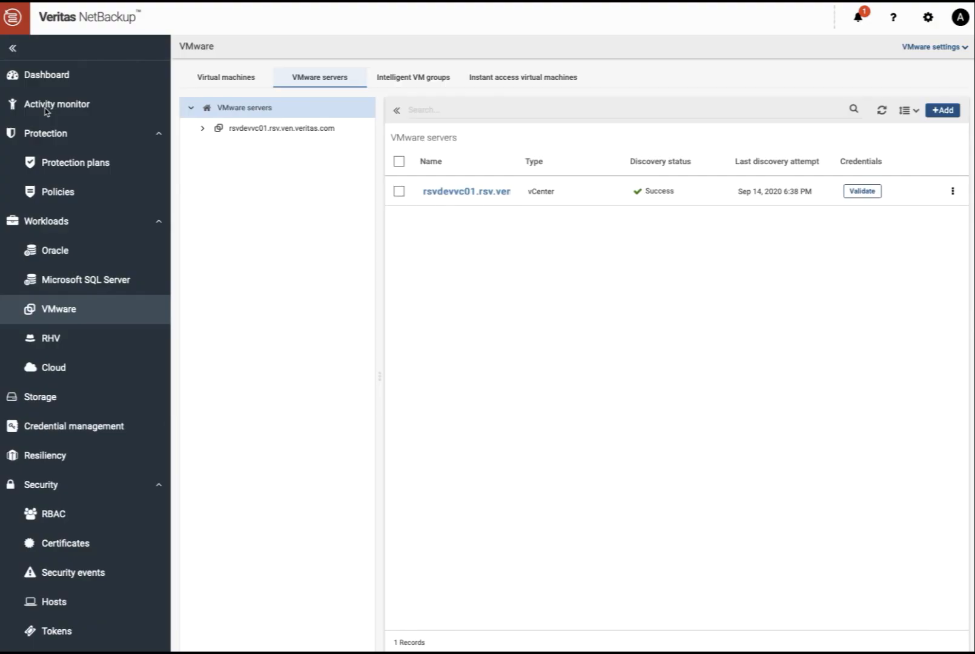
Step: View the ProtectVMware plan details showing SAN transport mode and backup host drw02med
click(77, 163)
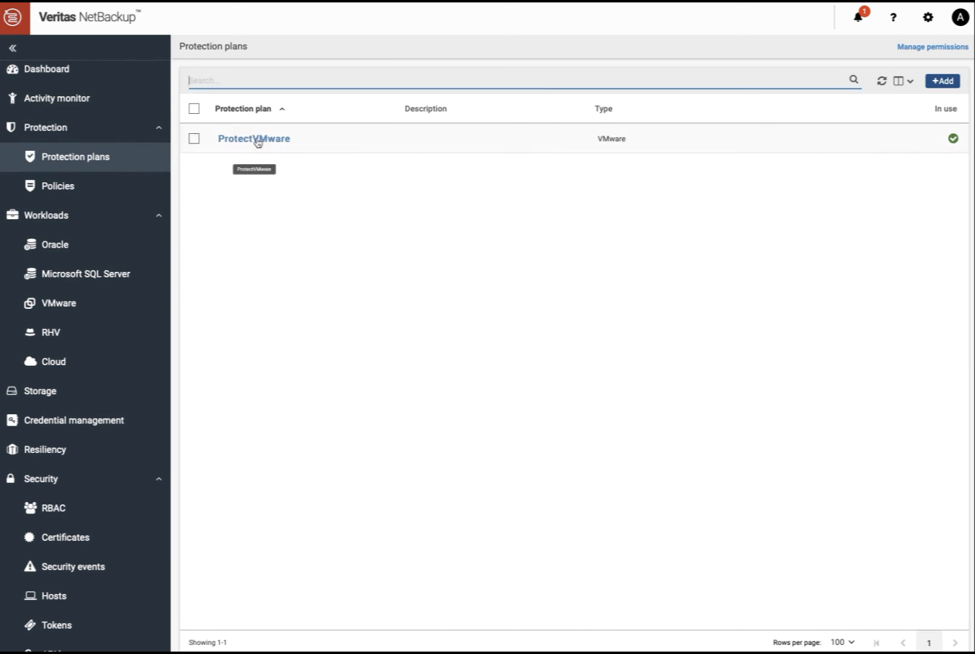
click(254, 138)
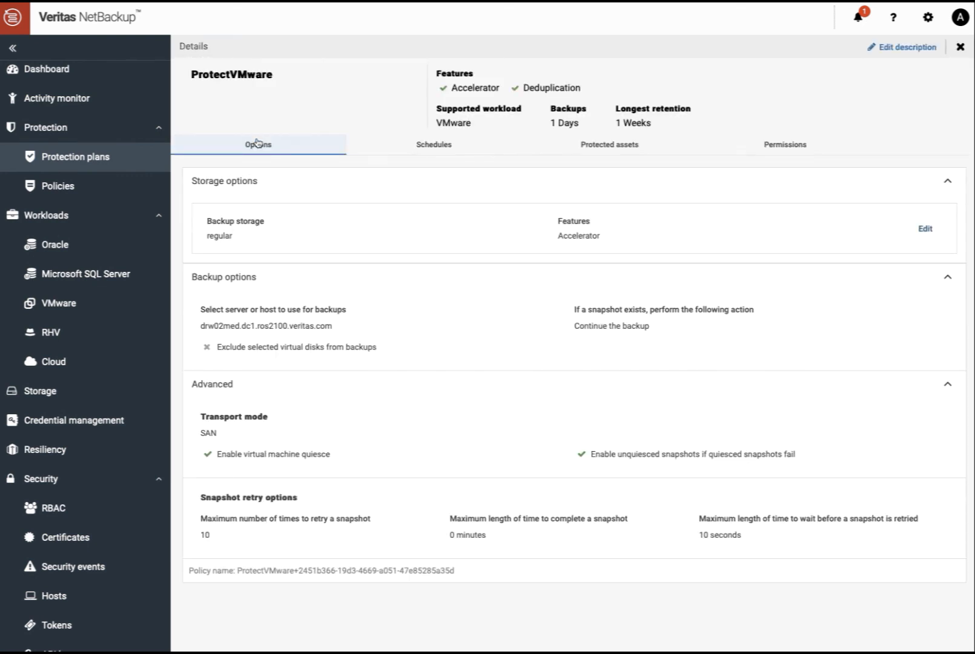
mouse_move(368, 225)
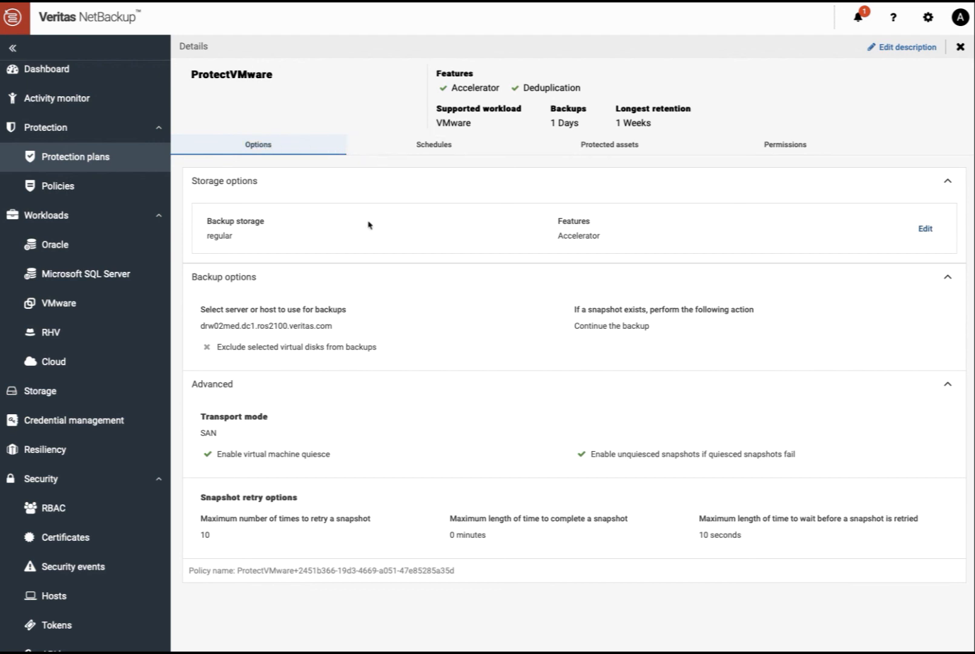
mouse_move(232, 443)
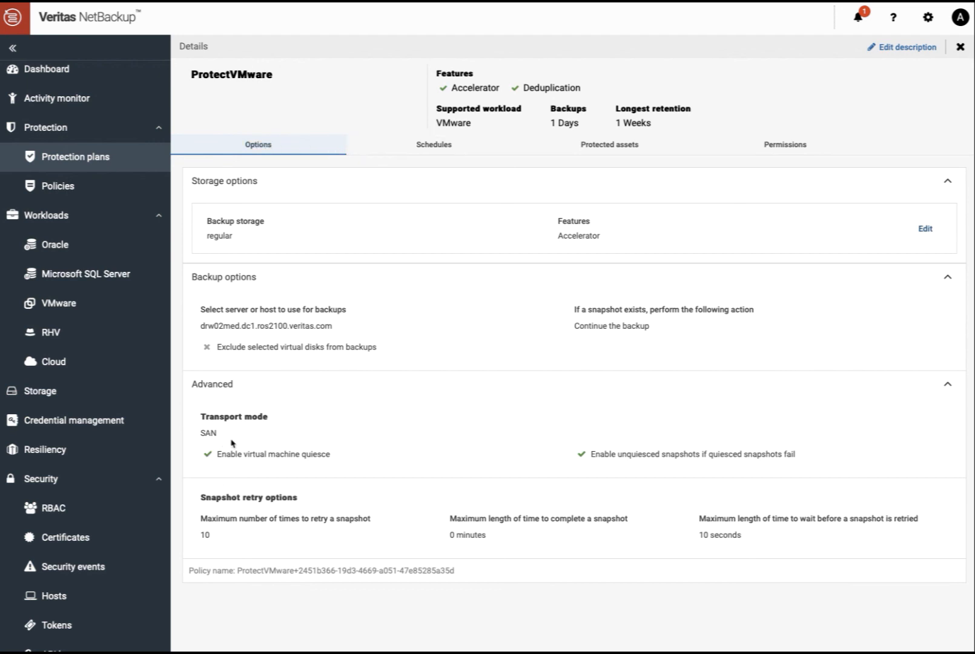